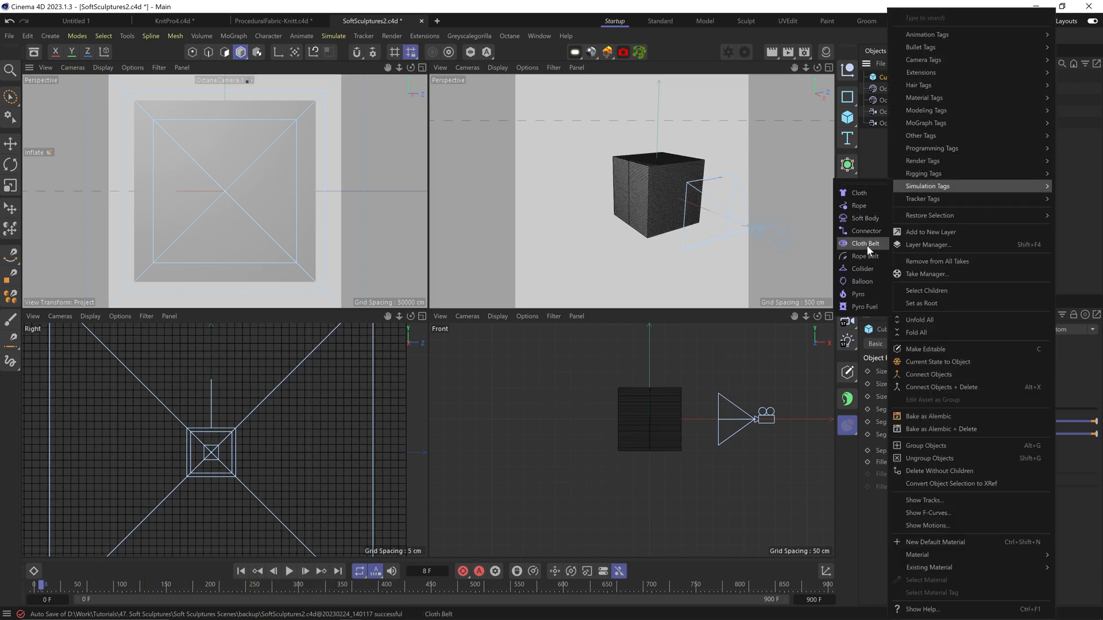
Add a Balloon cloth tag to the cube and set Softness to 150
click(859, 281)
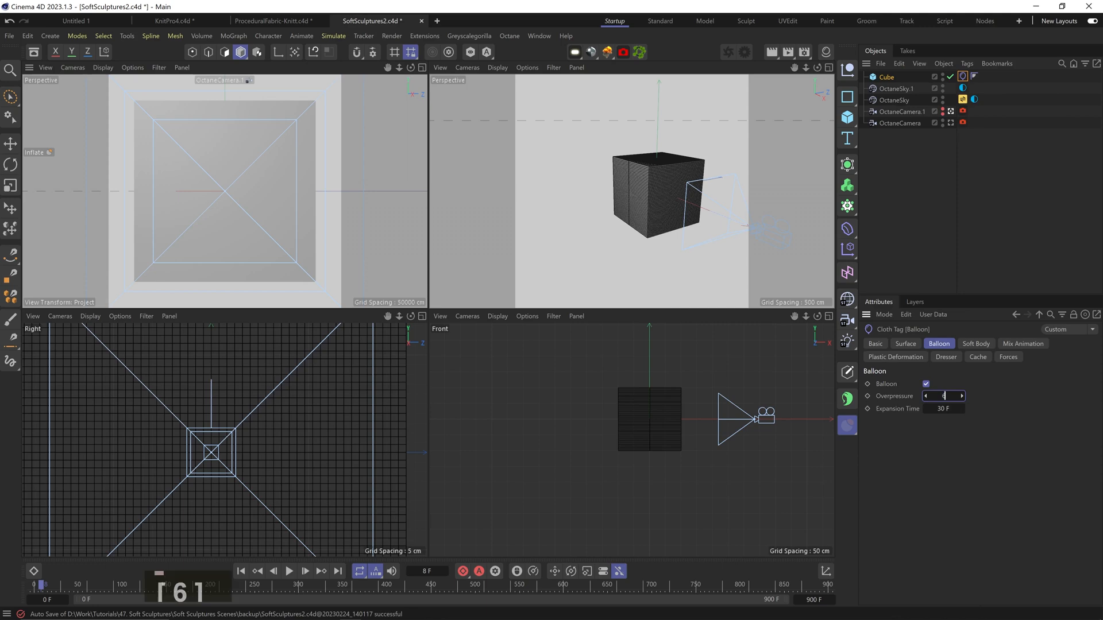
click(976, 344)
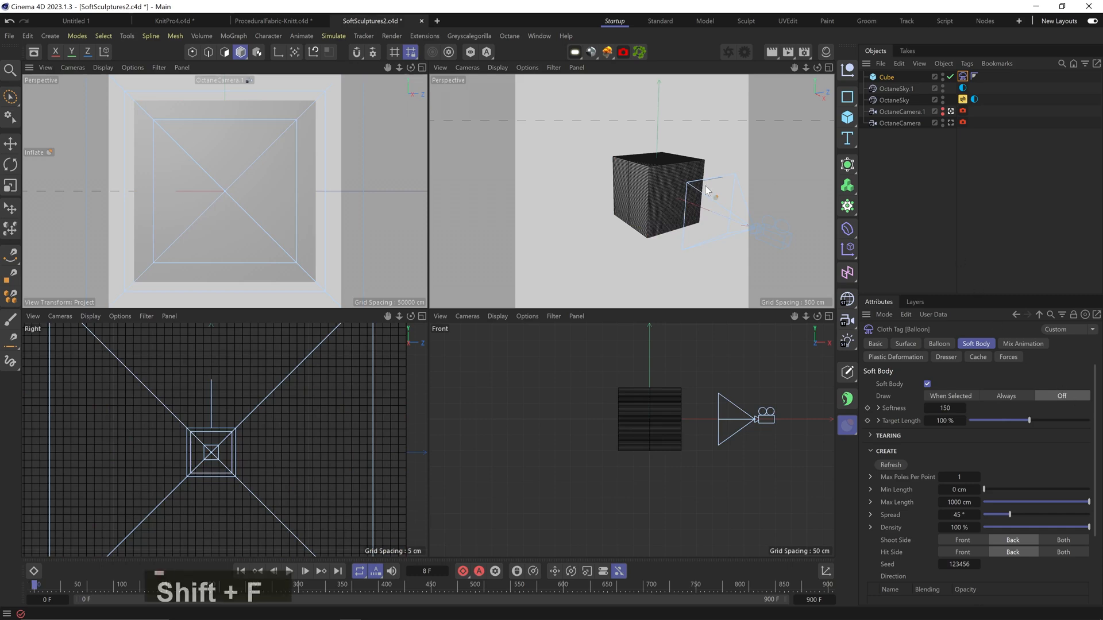
click(290, 587)
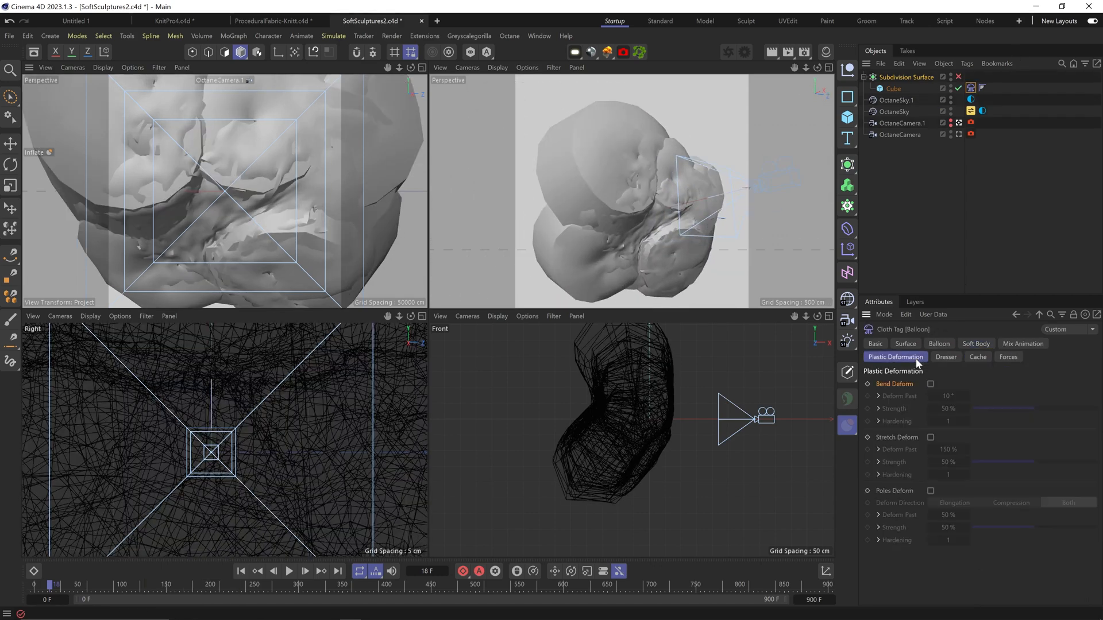
Enable Bend Deform, play the inflation, and select the simulated cube
click(930, 383)
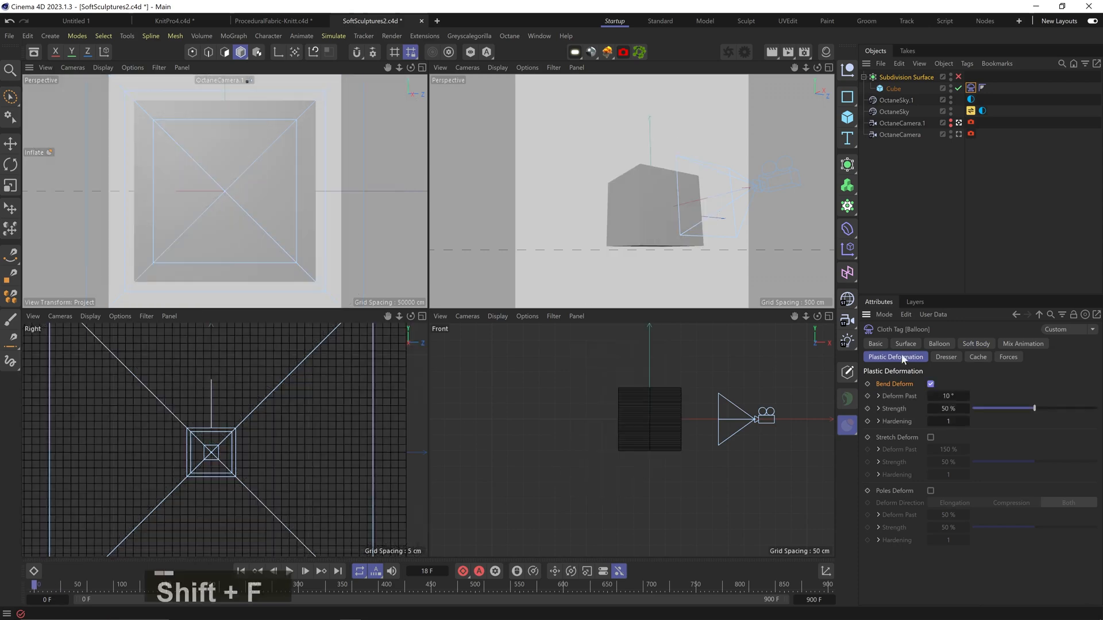
click(287, 571)
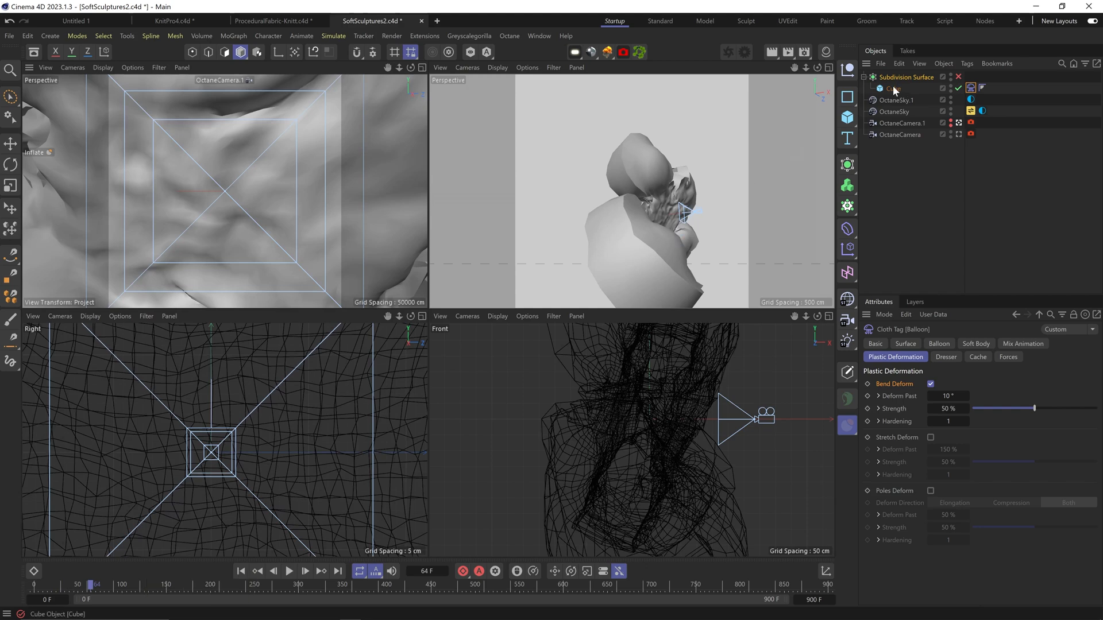
click(890, 88)
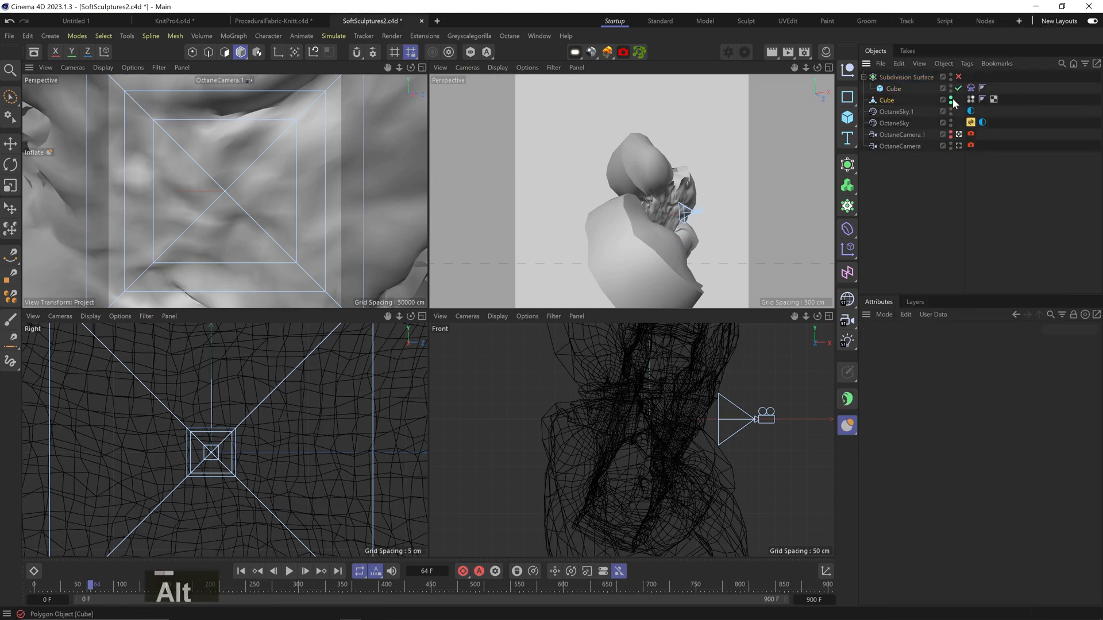
Set bend deformation Strength to 80% and Hardening to 15
click(970, 88)
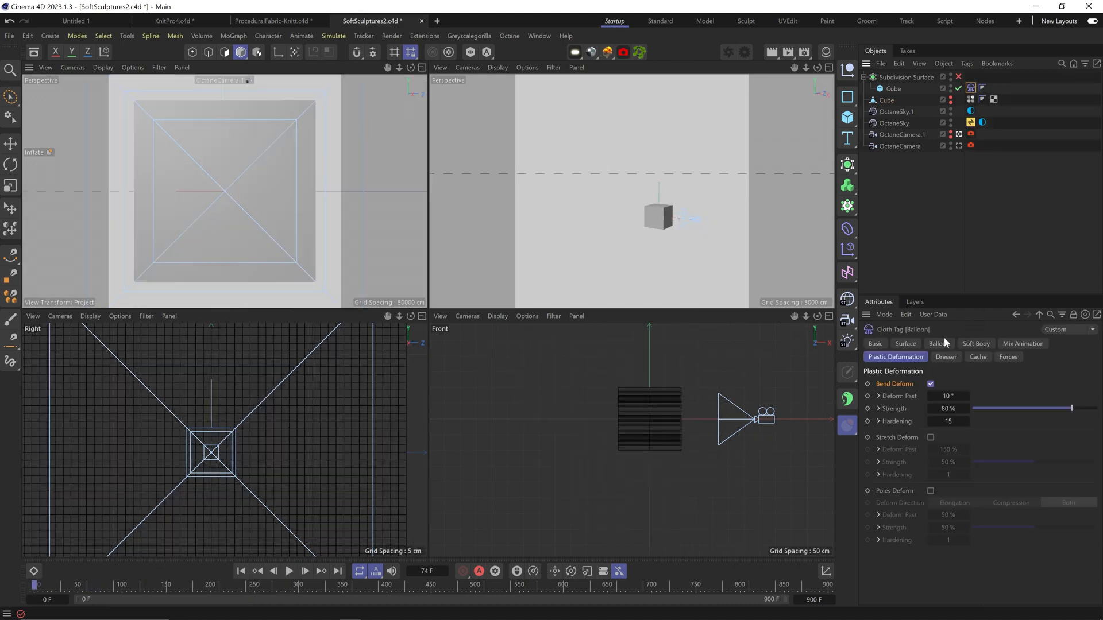
Set Bendiness to 50 and Deform Past to 3°, then rerun the inflation
click(905, 343)
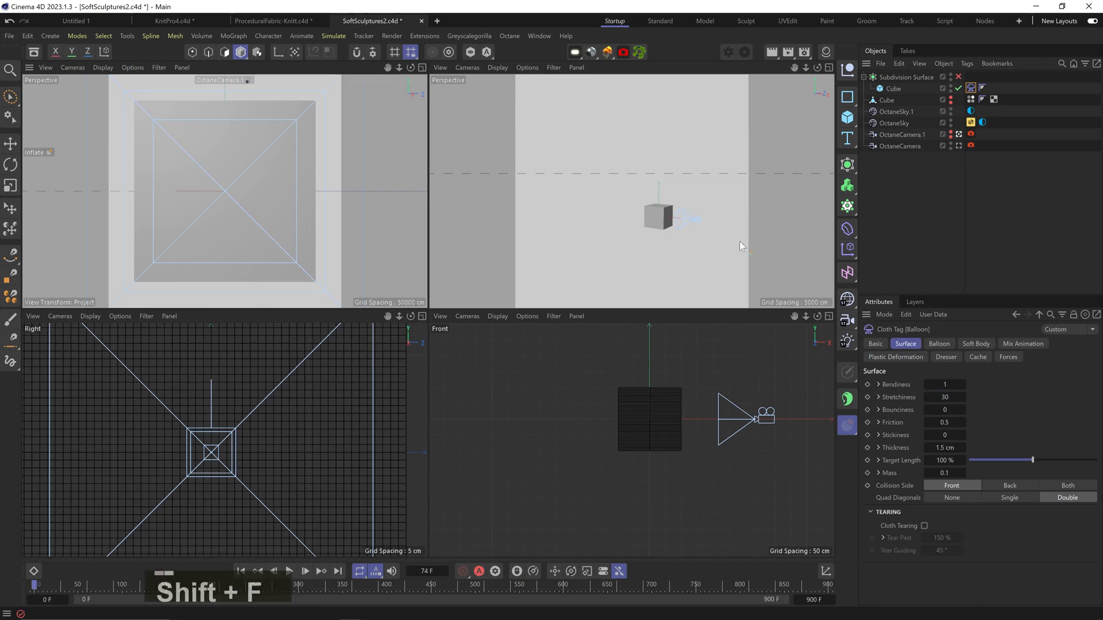
click(289, 571)
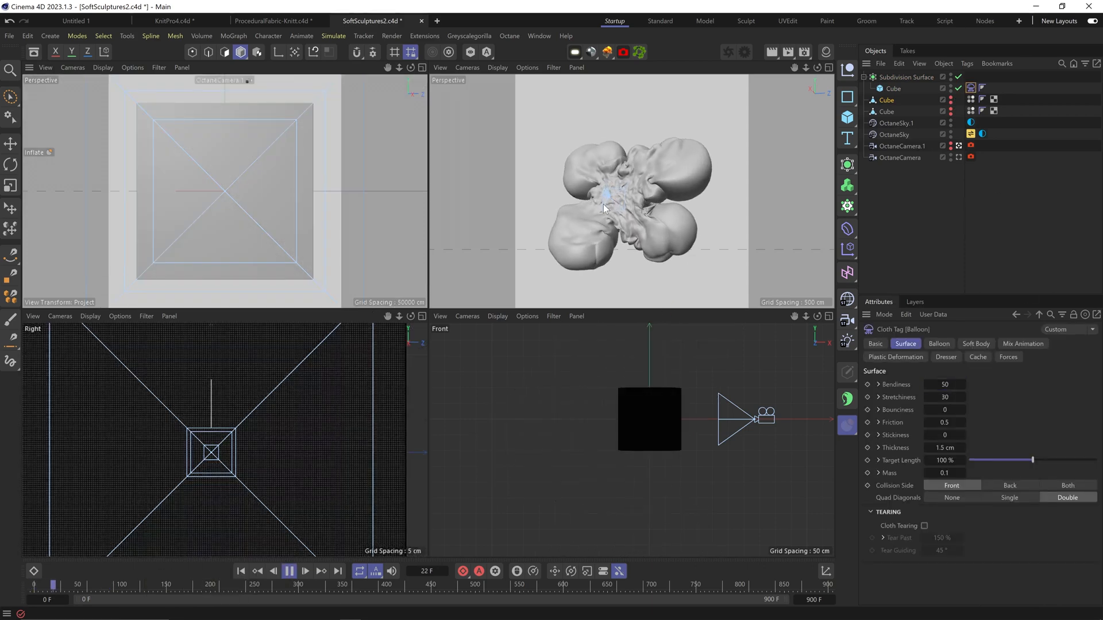
click(289, 571)
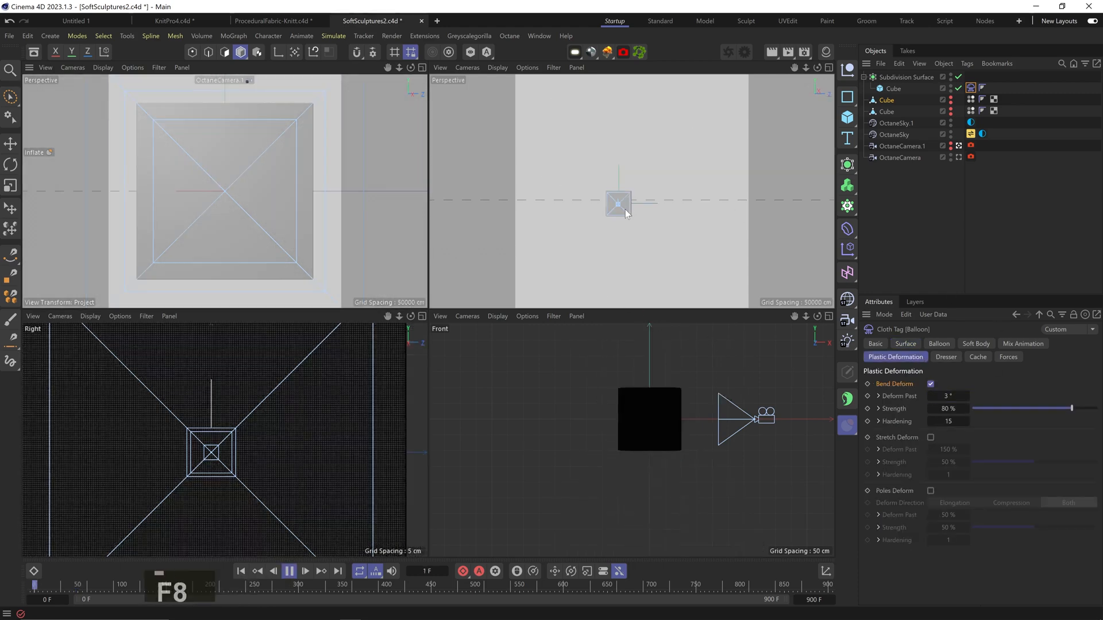
click(288, 571)
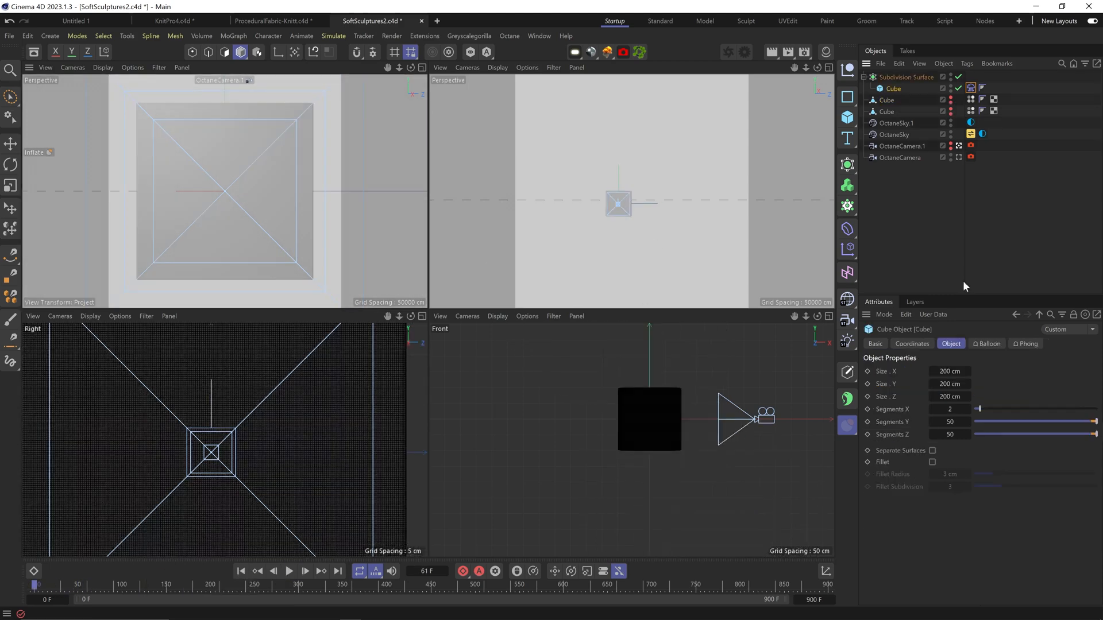
Set the cube's segment count to 70
text(70)
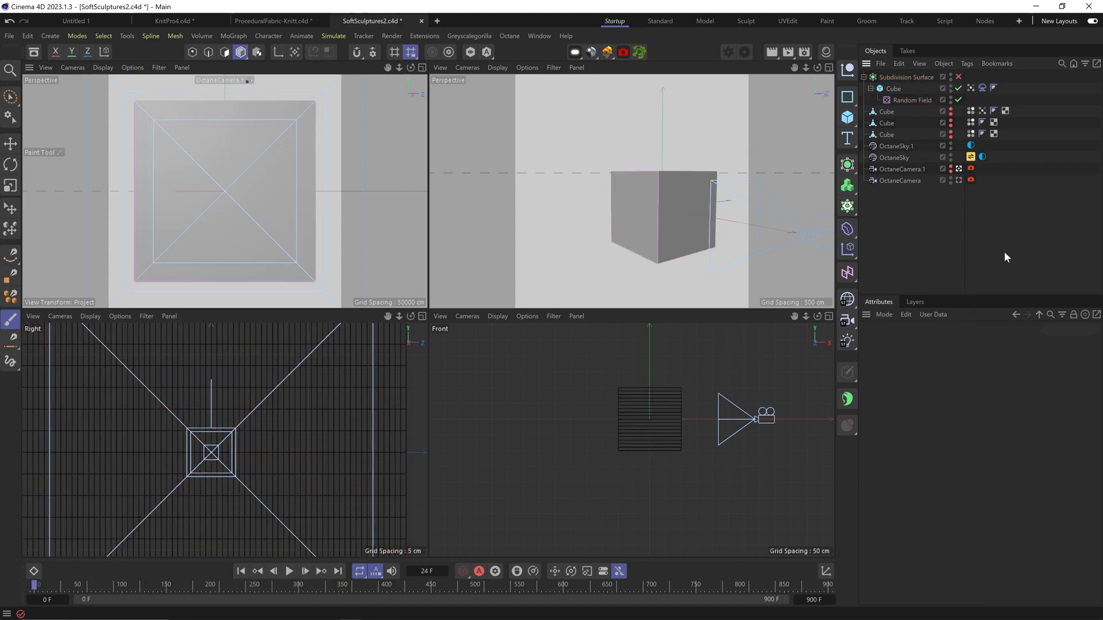
Set the Balloon overpressure to 120 and rerun the inflation
click(910, 100)
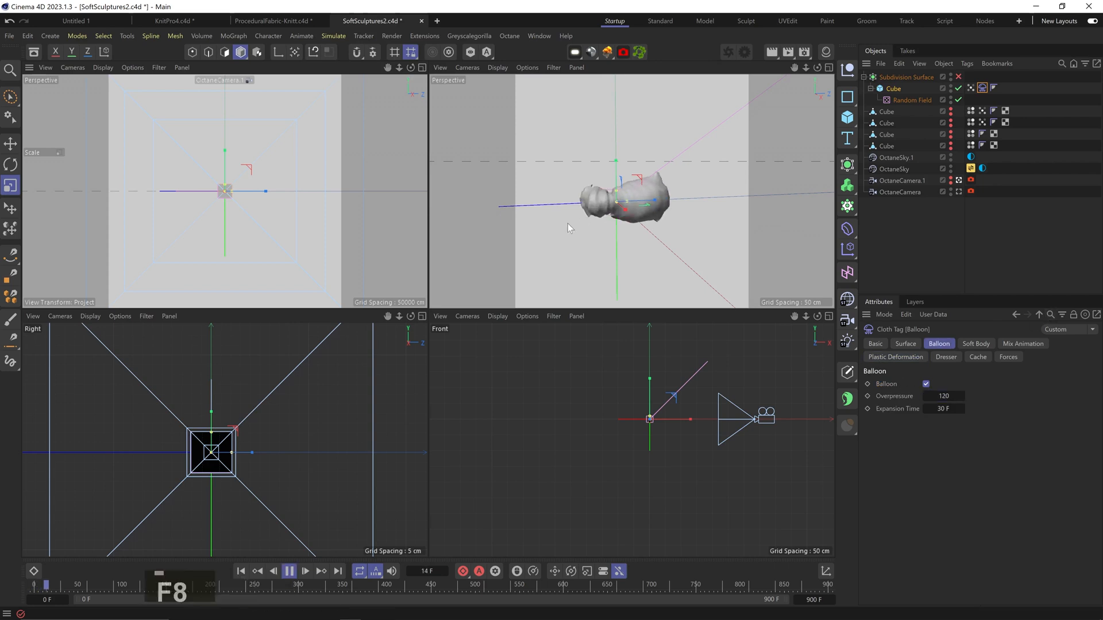
click(905, 343)
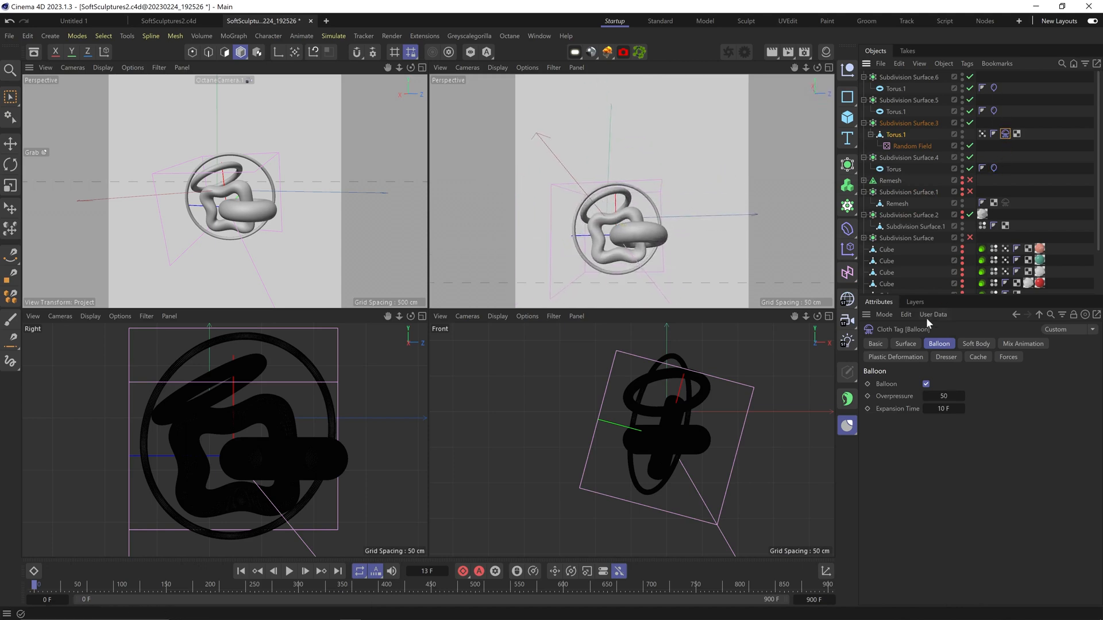
Inspect another torus's Balloon tag and Surface settings
click(905, 344)
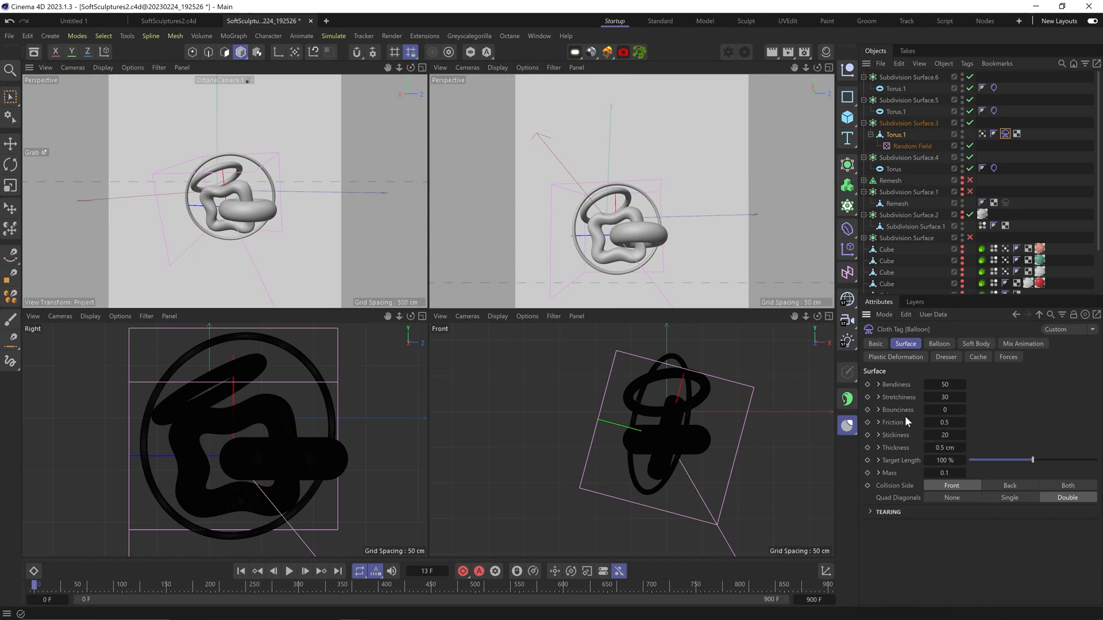
click(938, 343)
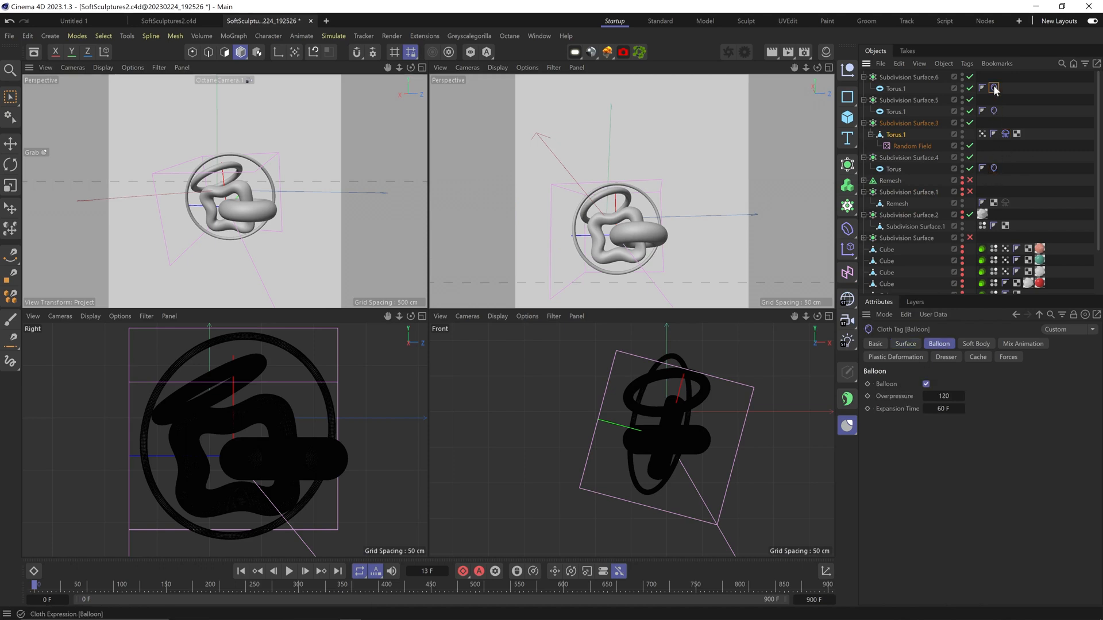